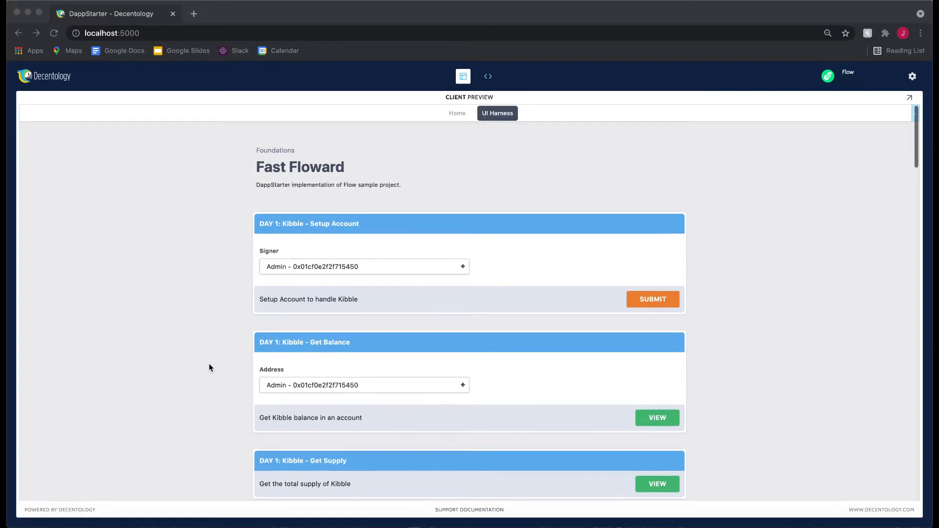
mouse_move(158, 394)
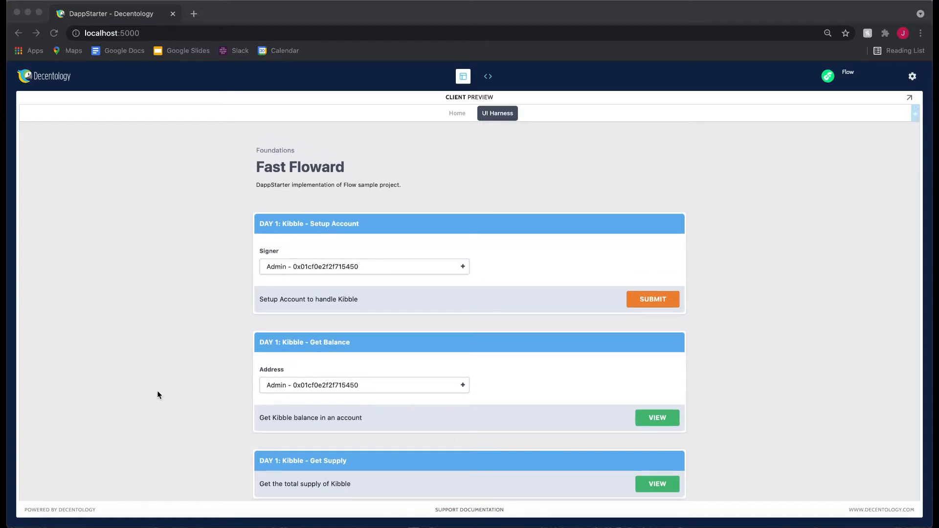
mouse_move(116, 406)
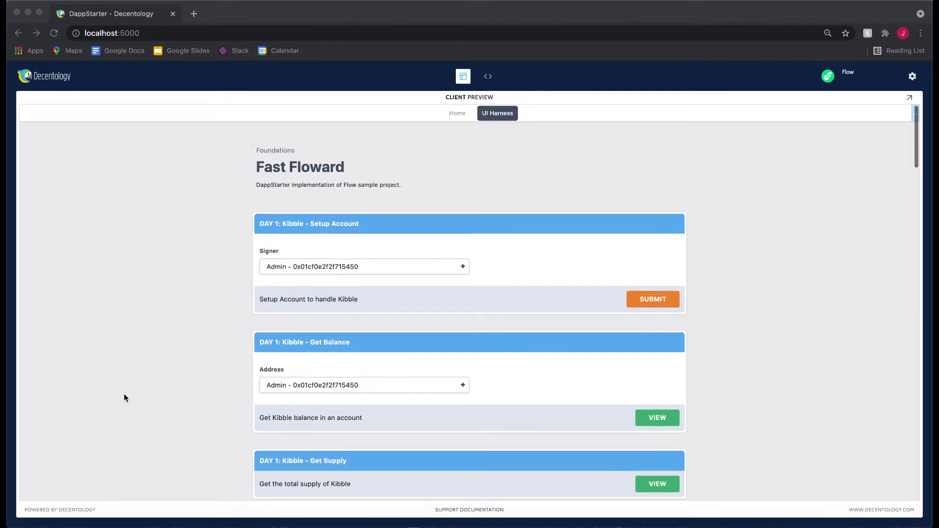
Browse the harness cards and keep Admin as the signer on the Kibble Setup Account card
scroll(down, 3)
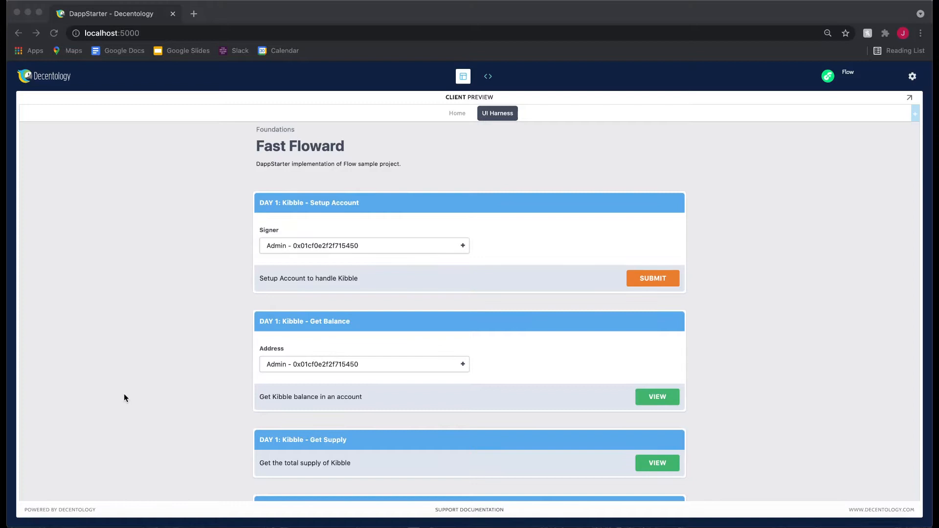
scroll(up, 3)
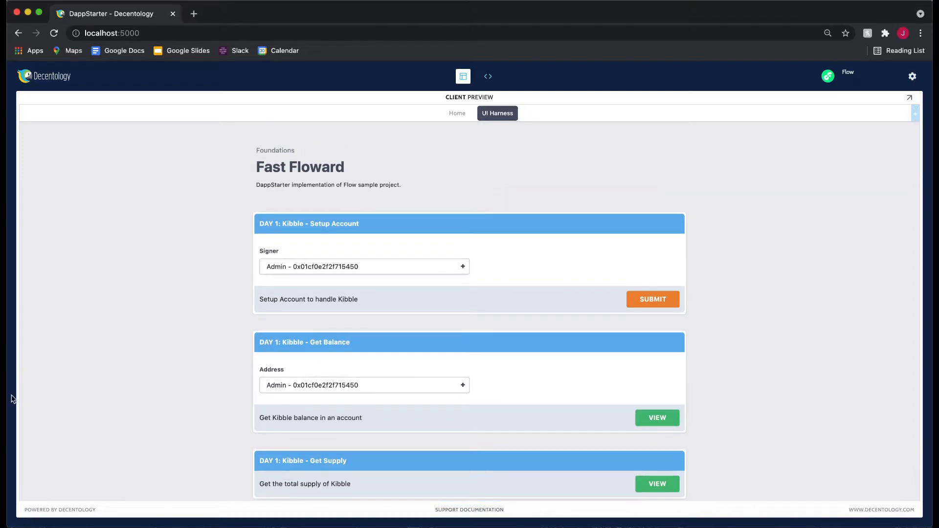
mouse_move(182, 377)
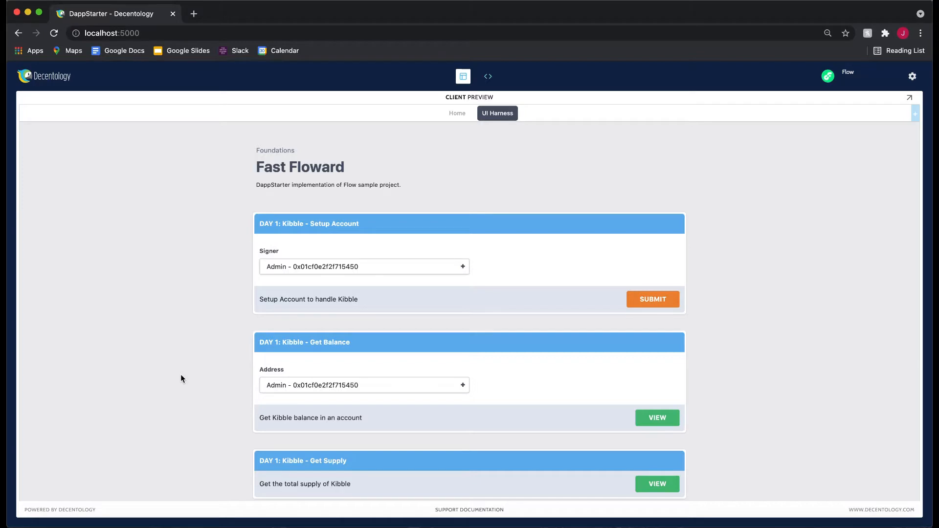
scroll(down, 3)
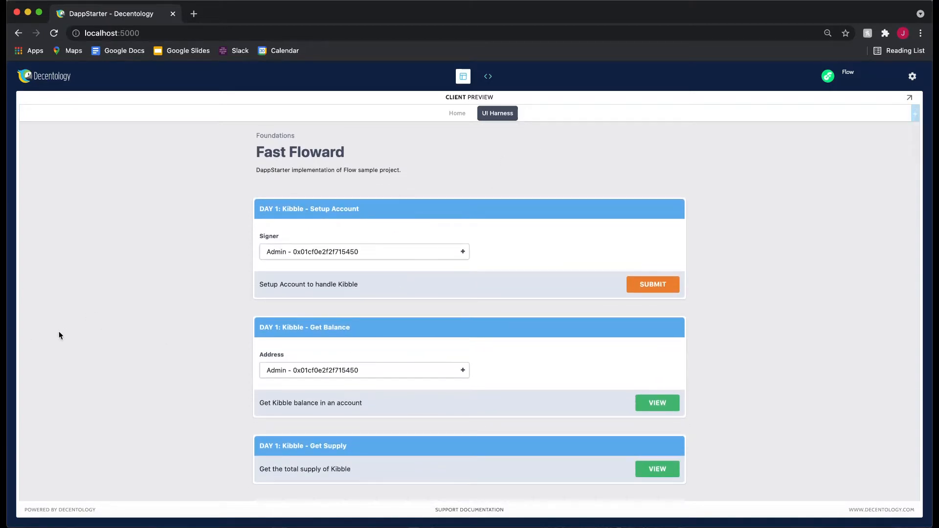
scroll(down, 3)
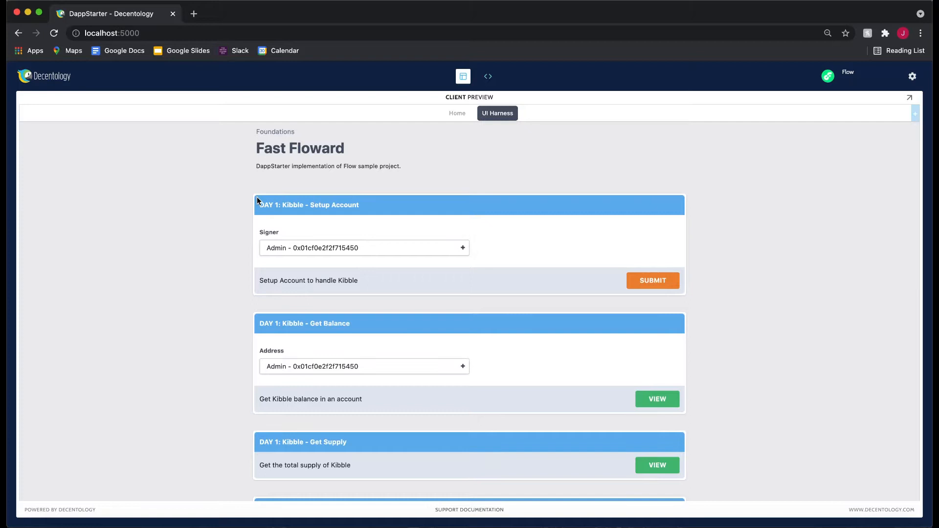
scroll(down, 3)
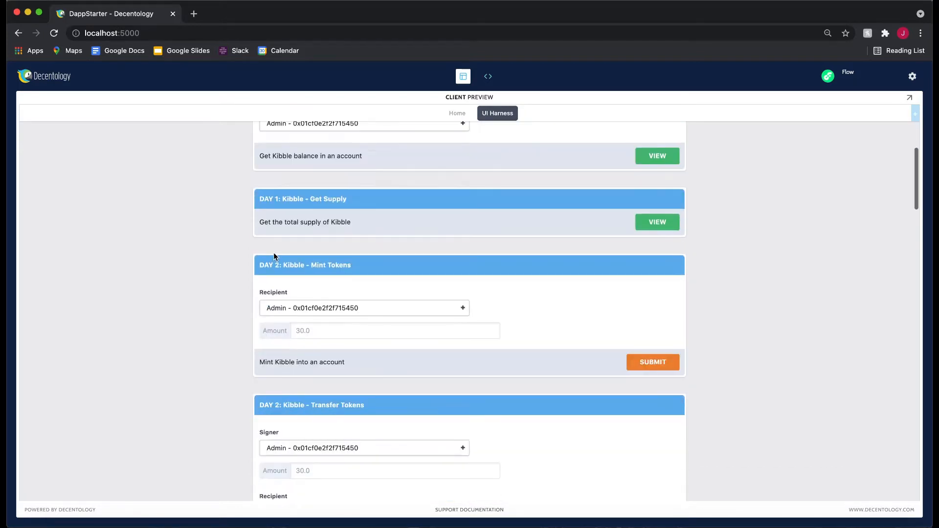
scroll(down, 3)
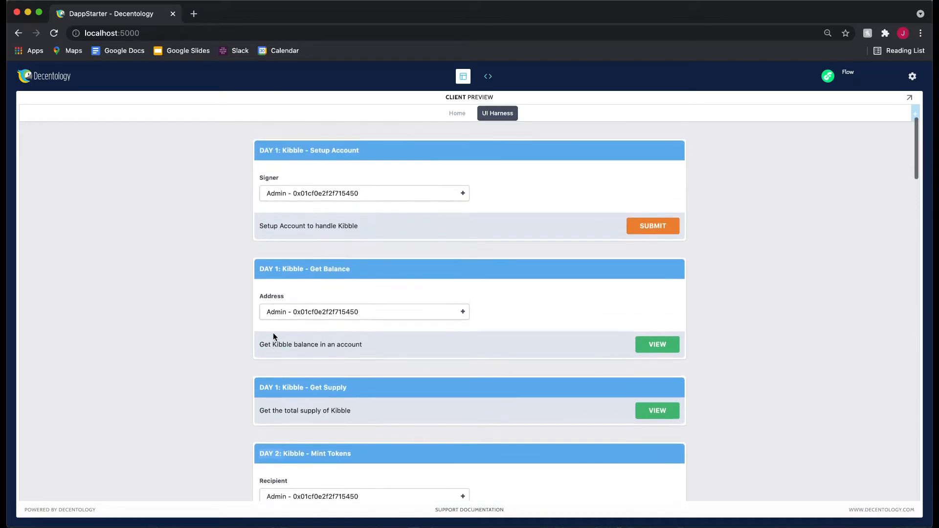
scroll(up, 3)
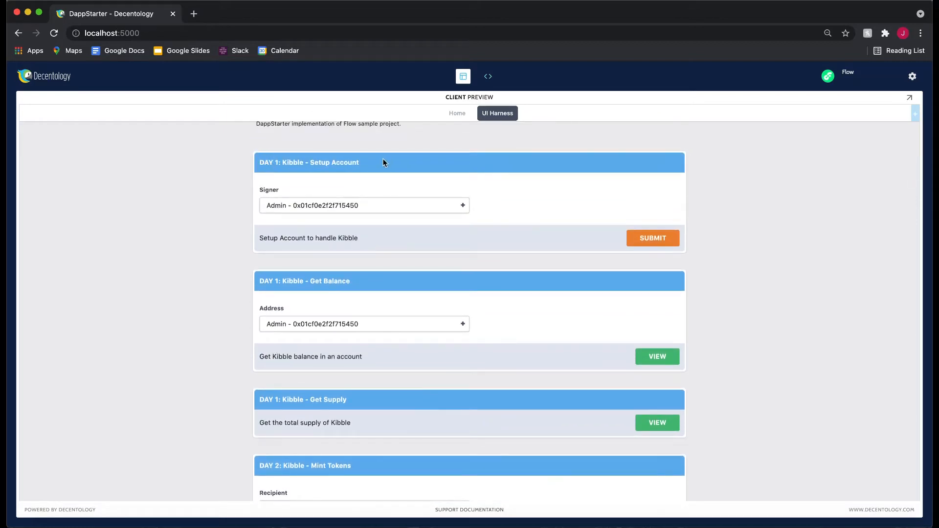
mouse_move(379, 407)
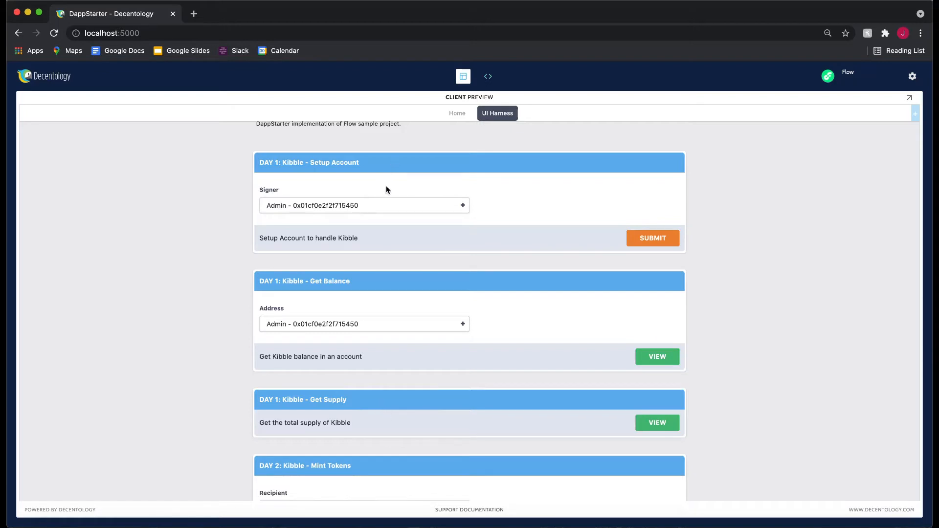
scroll(down, 3)
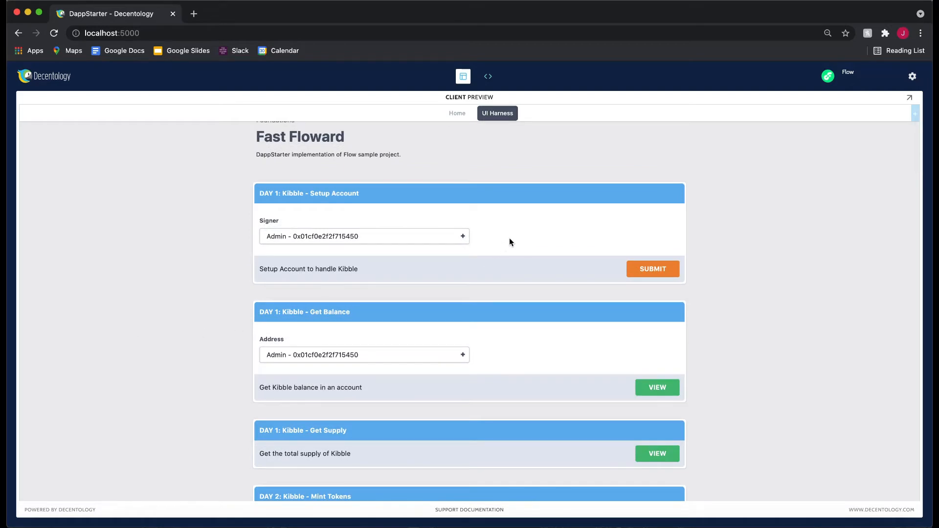
scroll(down, 3)
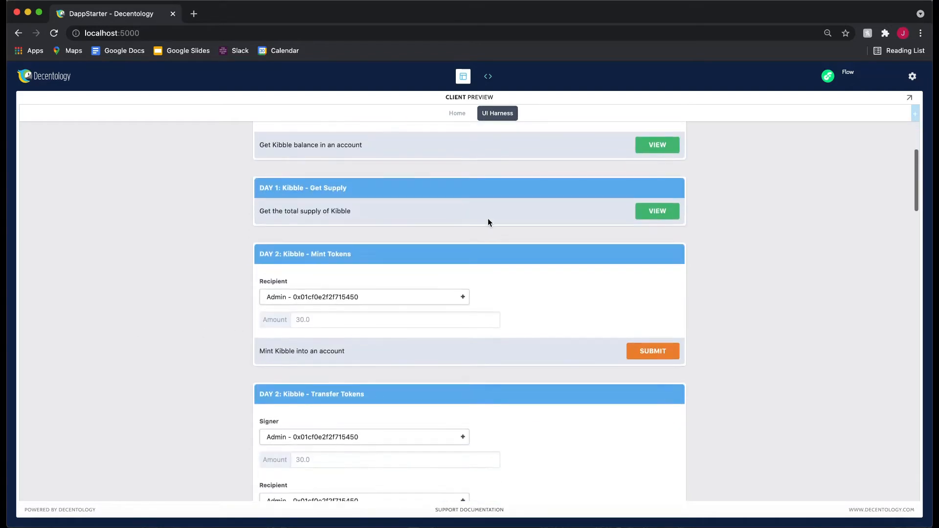
scroll(down, 3)
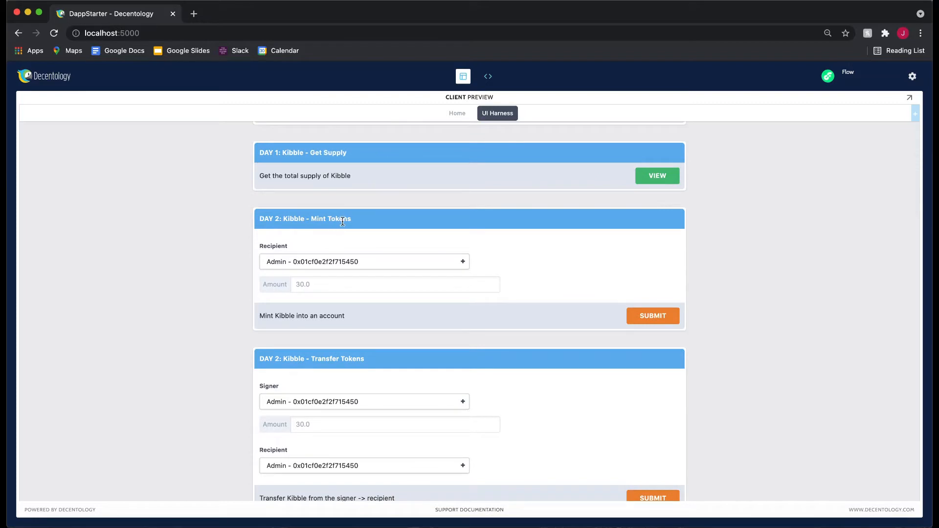
scroll(down, 3)
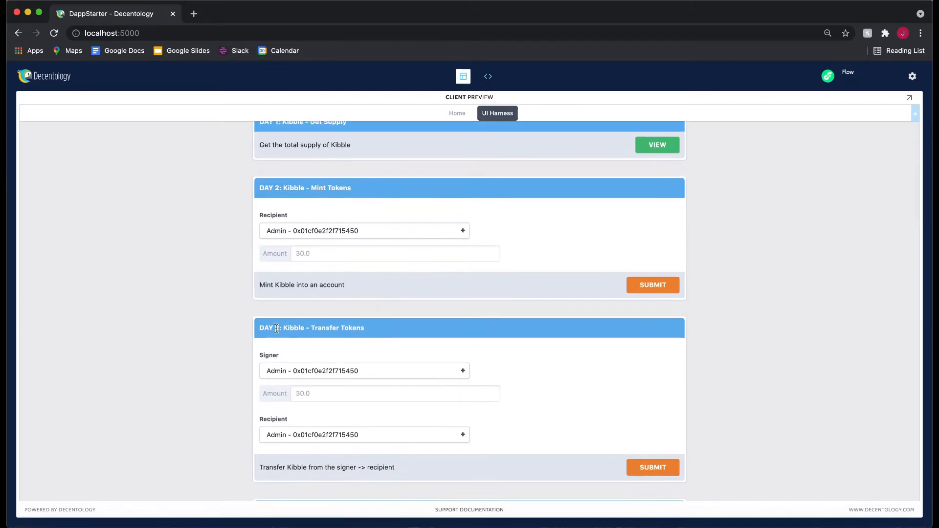
scroll(up, 3)
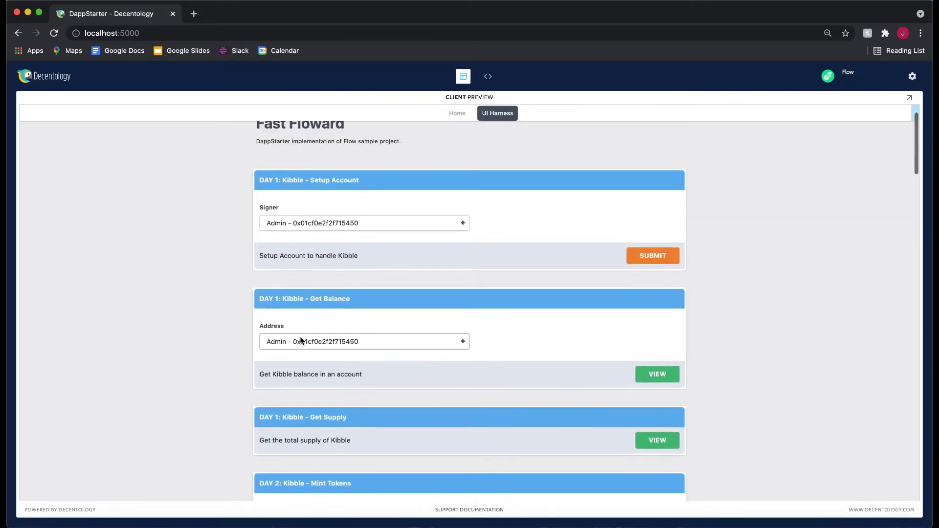
click(364, 266)
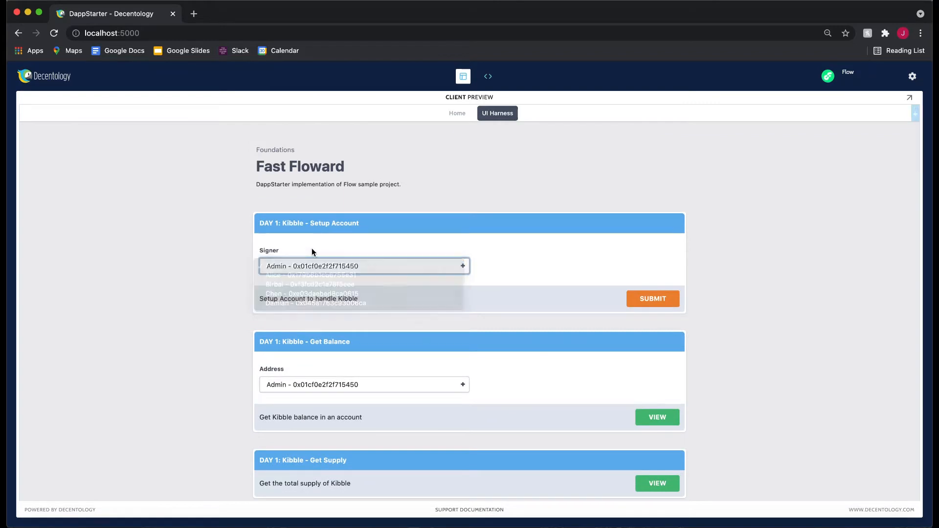
click(364, 266)
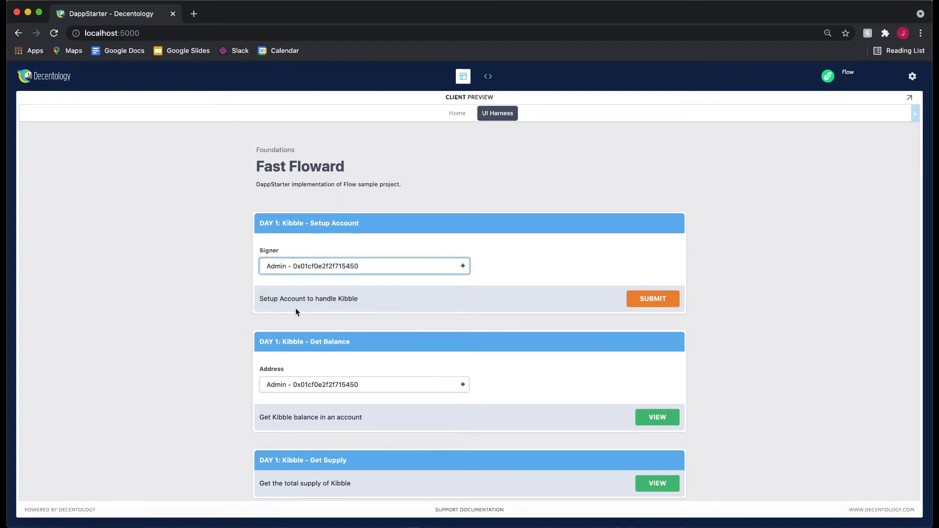
Submit a mint of 30 Kibble to the Admin recipient on the Mint Tokens card
scroll(down, 3)
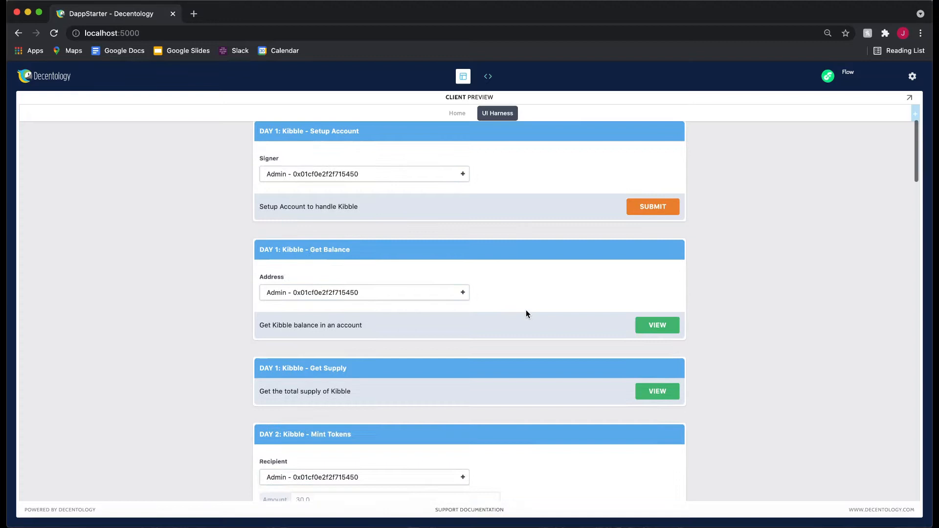
scroll(down, 3)
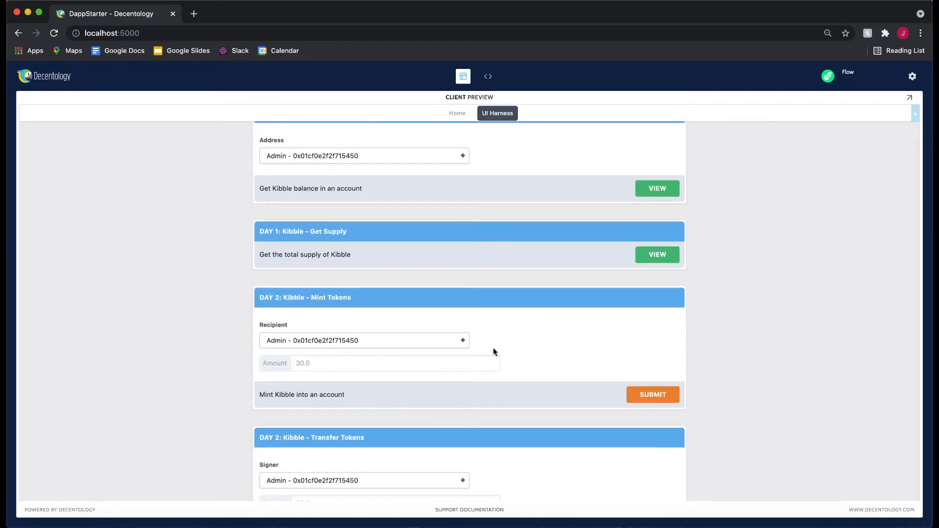
scroll(down, 3)
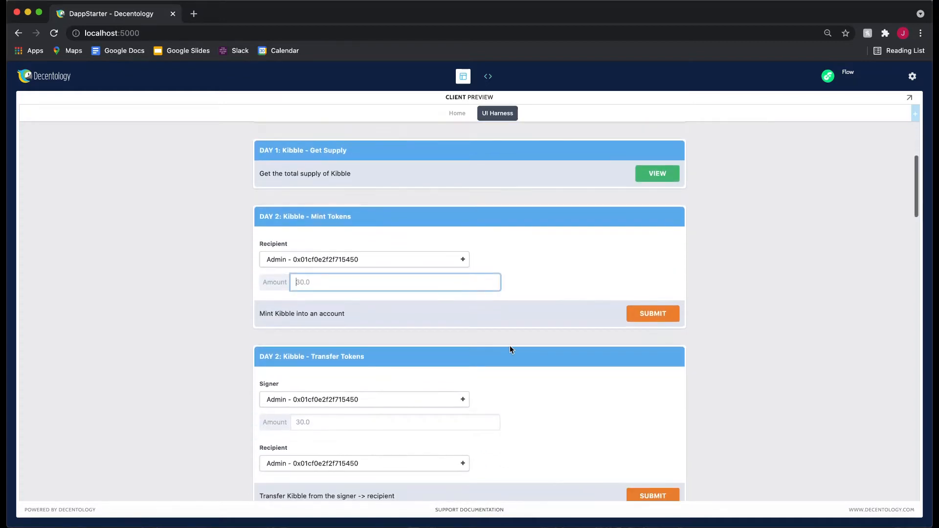
text(30.0)
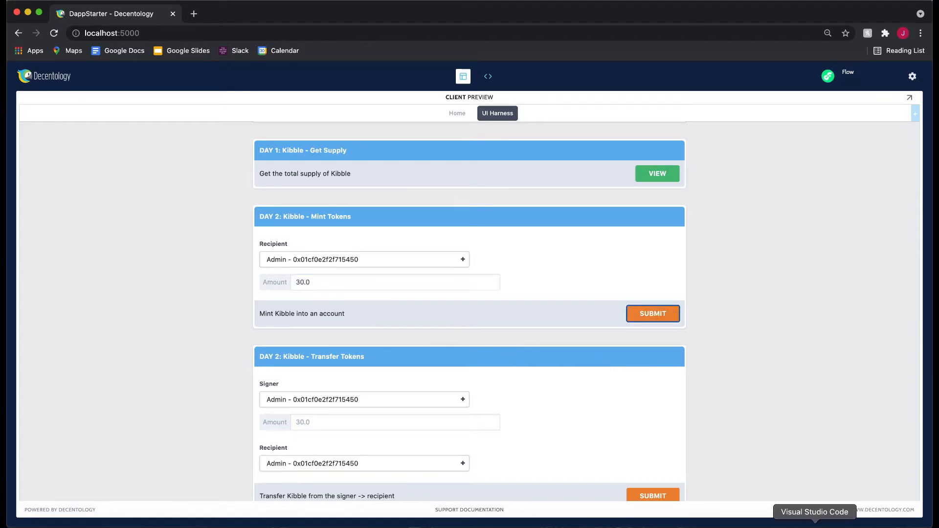
click(653, 313)
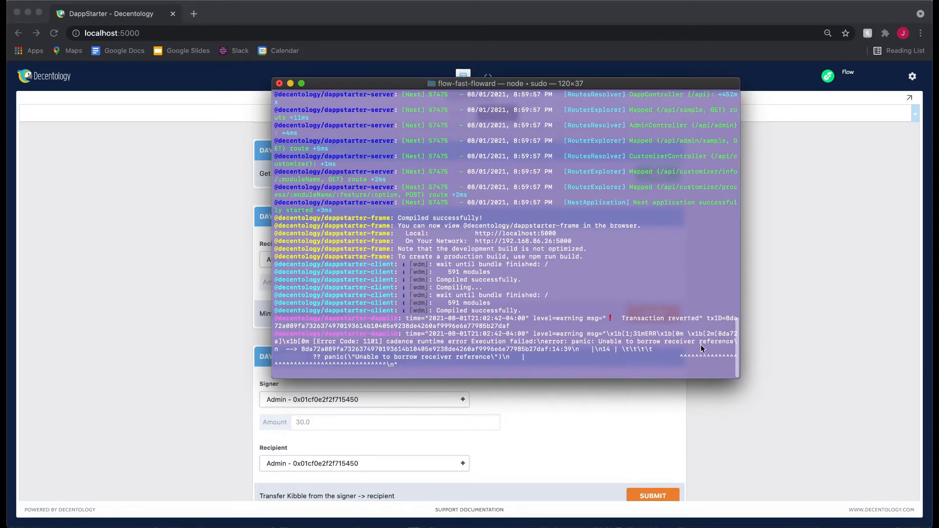
Bring the Terminal server log into focus to read the reverted mint error
click(279, 83)
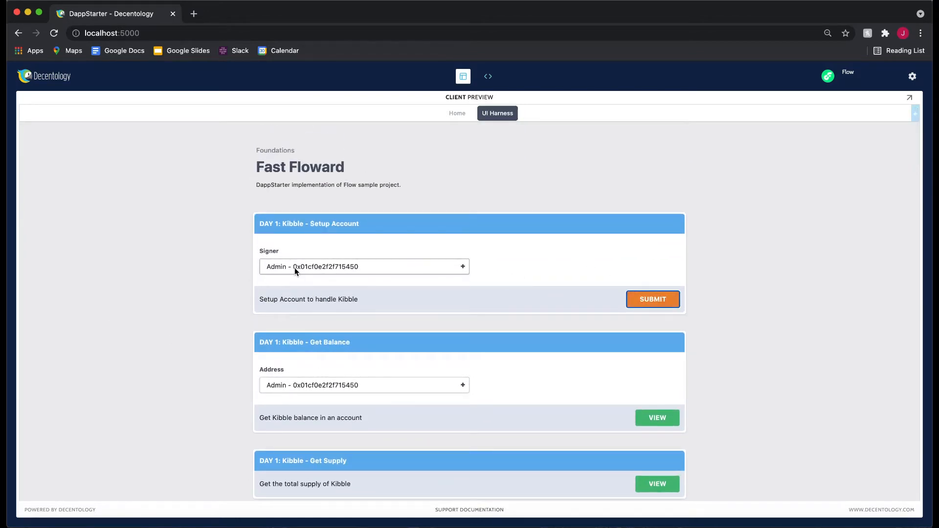
Choose Admin as signer on the Kibble Setup Account card
click(364, 266)
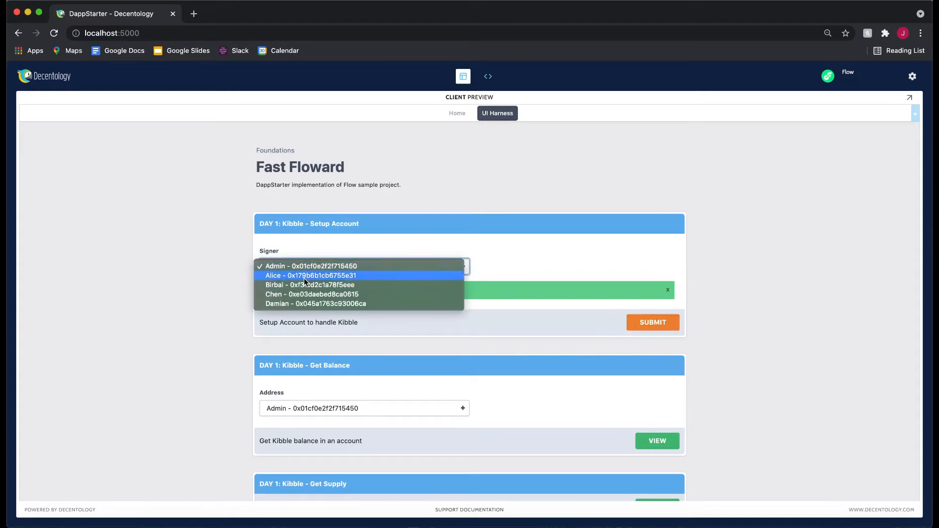
mouse_move(310, 285)
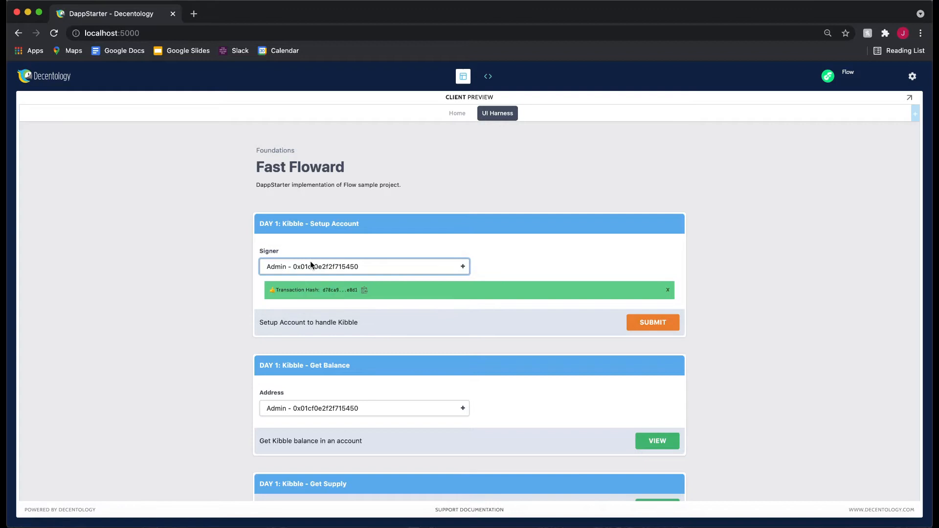
click(364, 266)
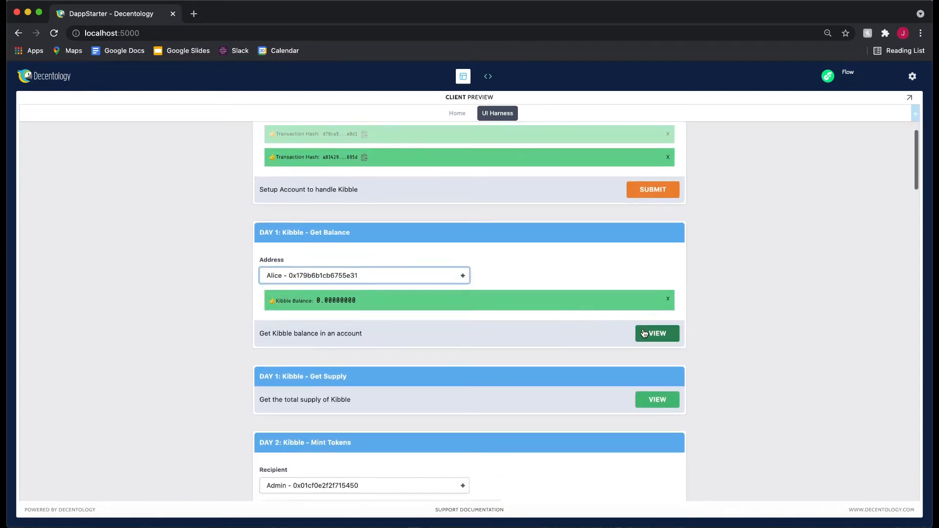
View Alice's Kibble balance and the total supply, both reading 0.00000000
click(656, 333)
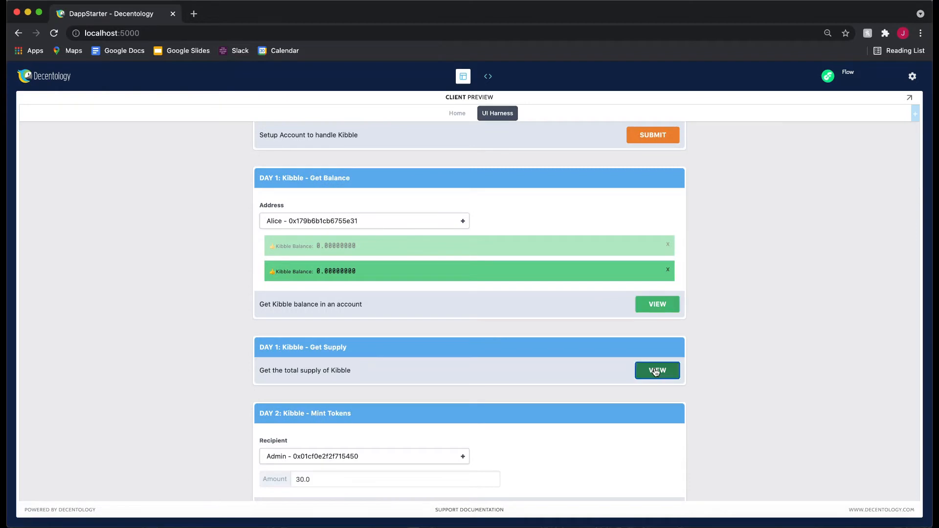
click(658, 370)
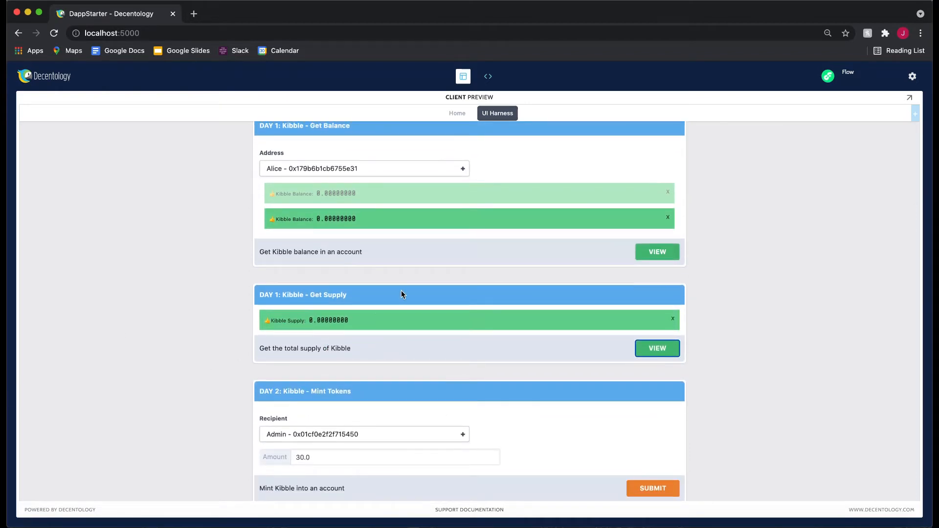
scroll(down, 3)
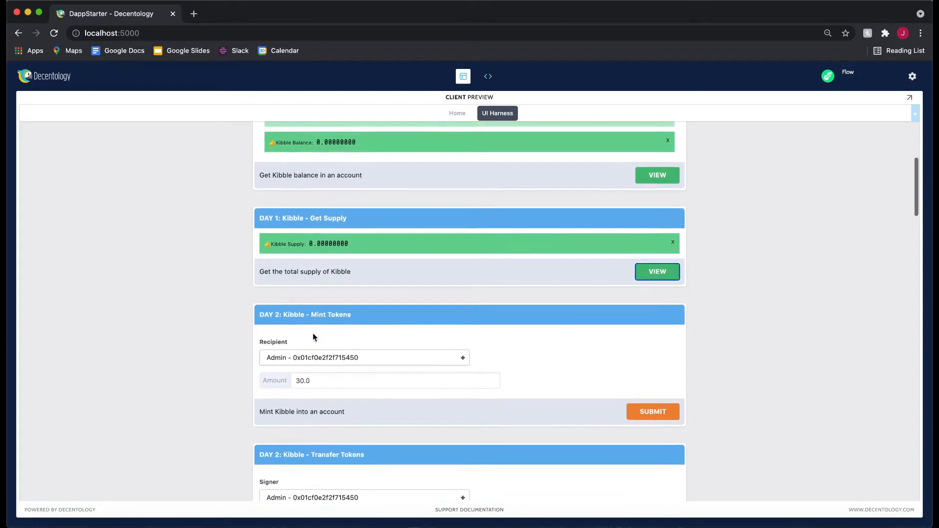
scroll(down, 3)
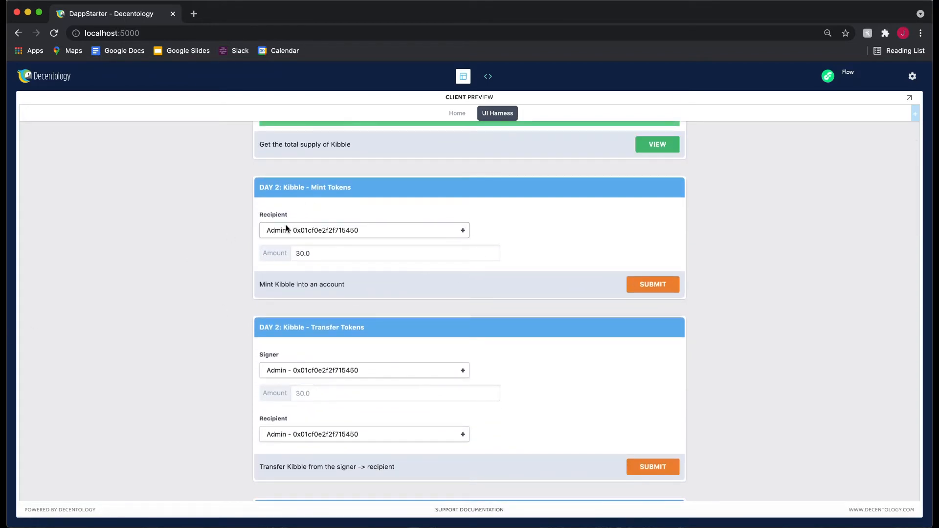
click(364, 230)
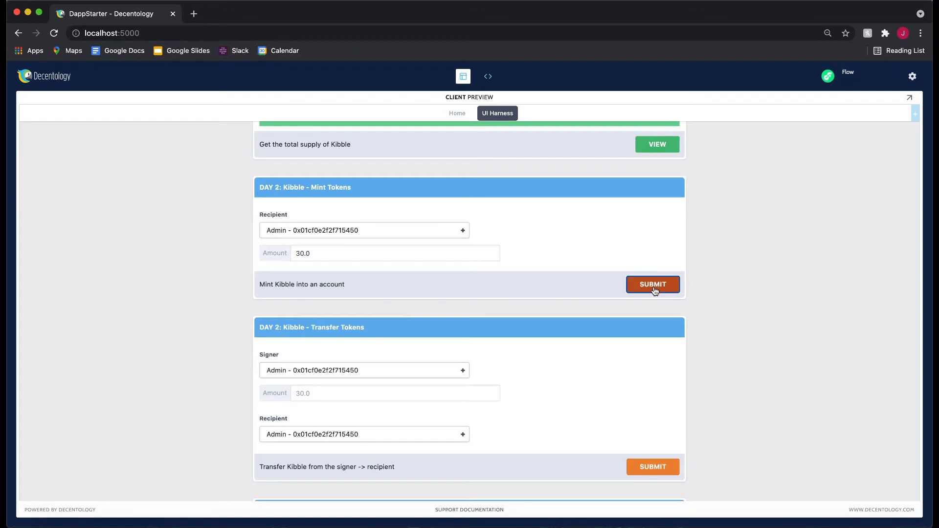
click(653, 284)
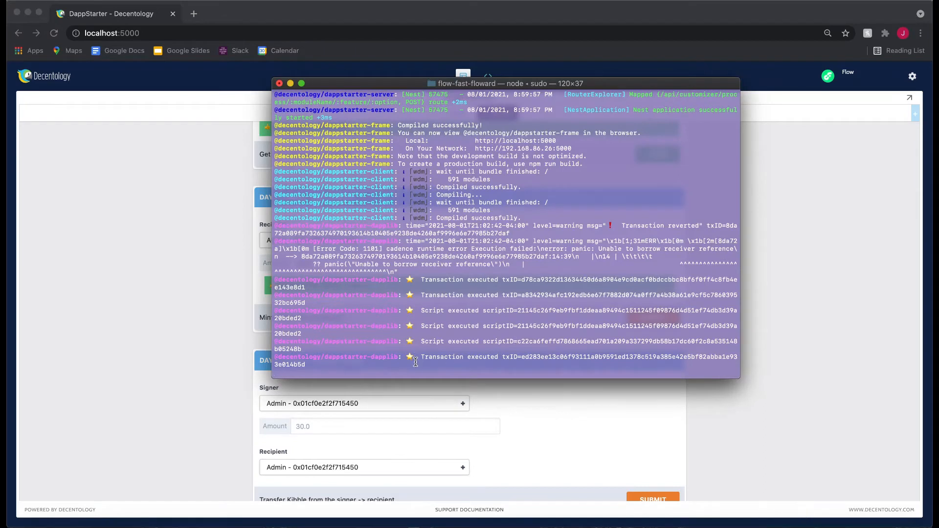
mouse_move(446, 365)
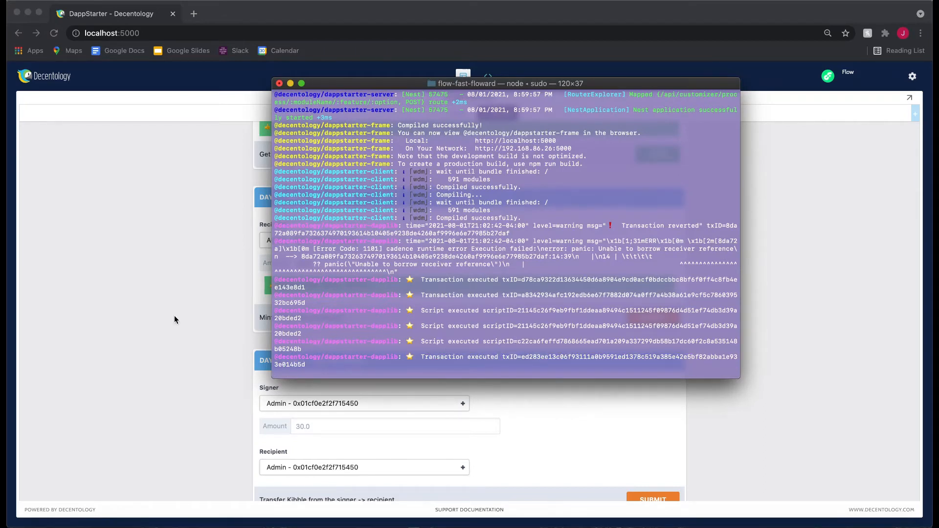
Return from the Terminal log to the harness page in the browser
click(279, 83)
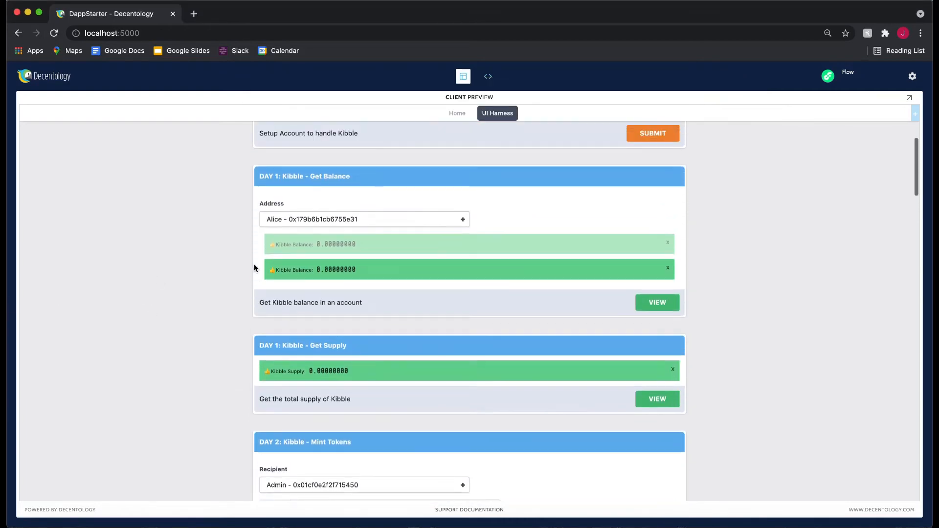
View Admin's balance and the total supply, both now 30.00000000 Kibble
click(364, 219)
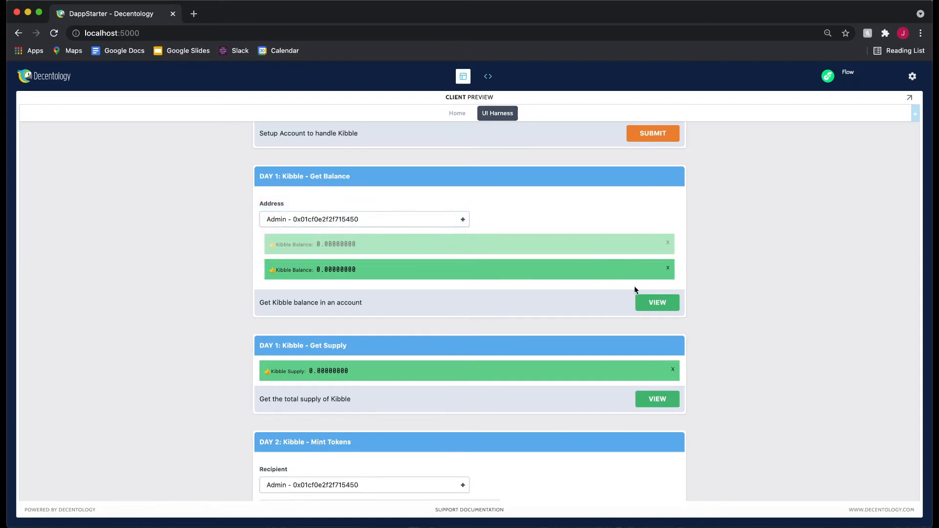
click(656, 302)
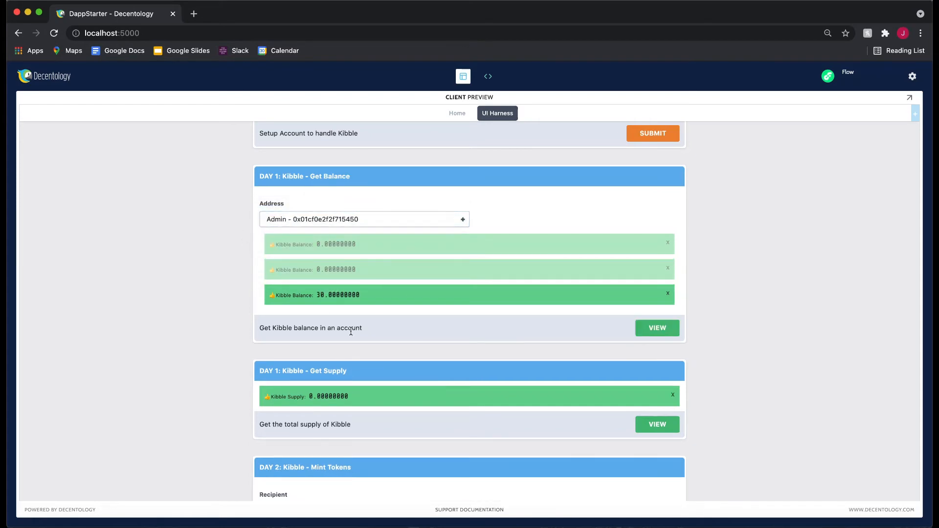
scroll(down, 3)
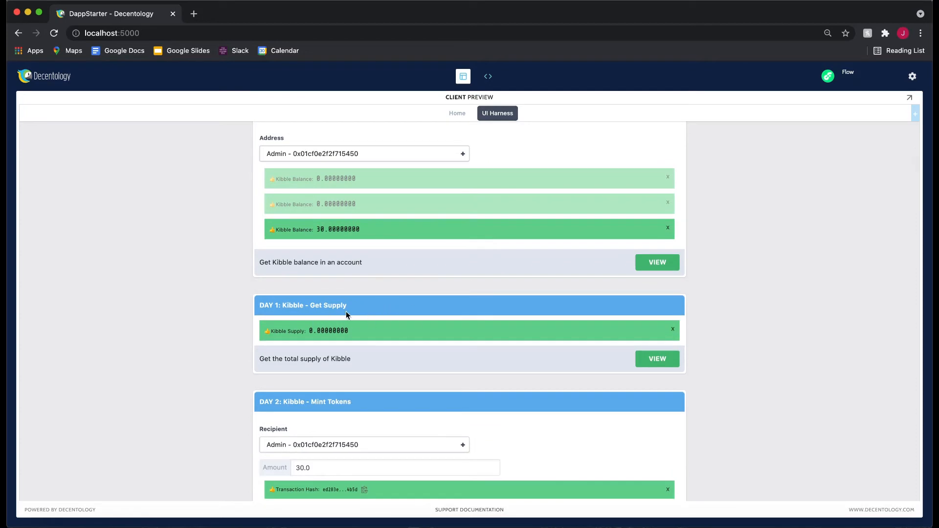
click(657, 359)
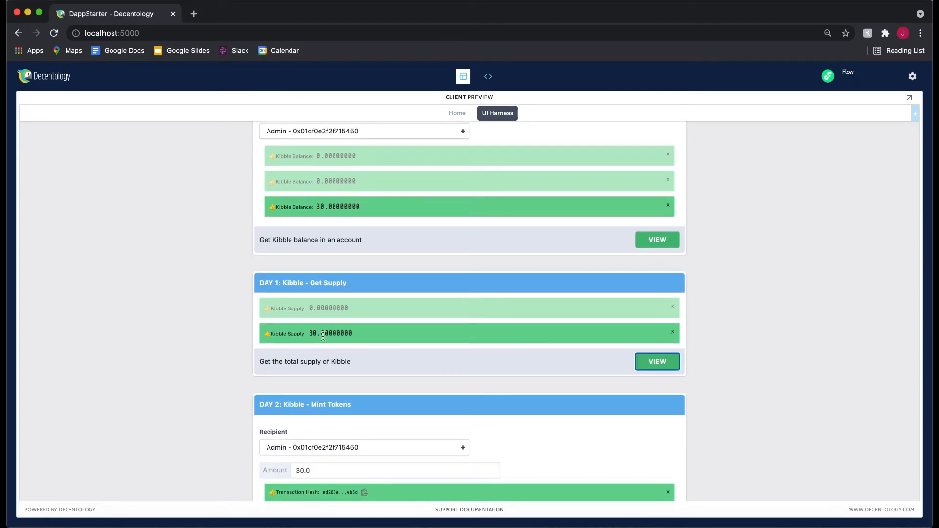
scroll(down, 3)
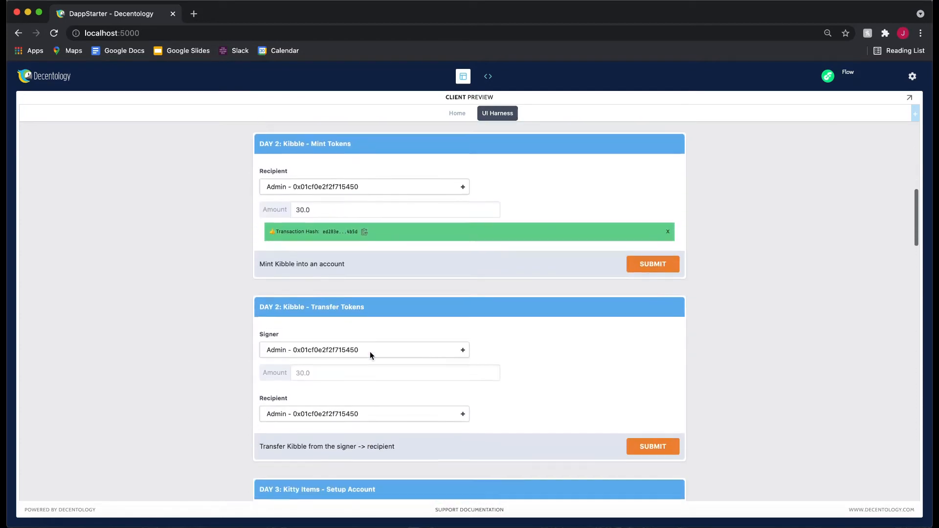
Submit a transfer of 10.0 Kibble from Admin to recipient Alice
scroll(down, 3)
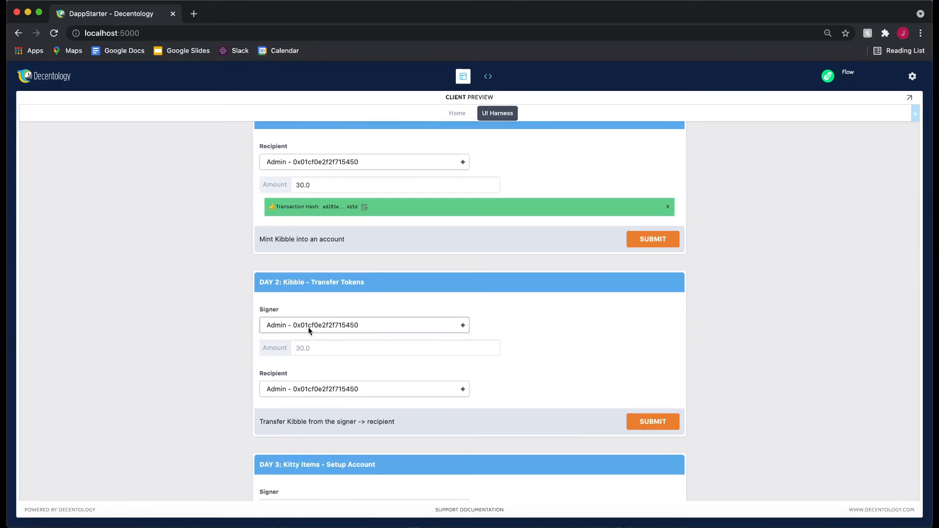
click(394, 348)
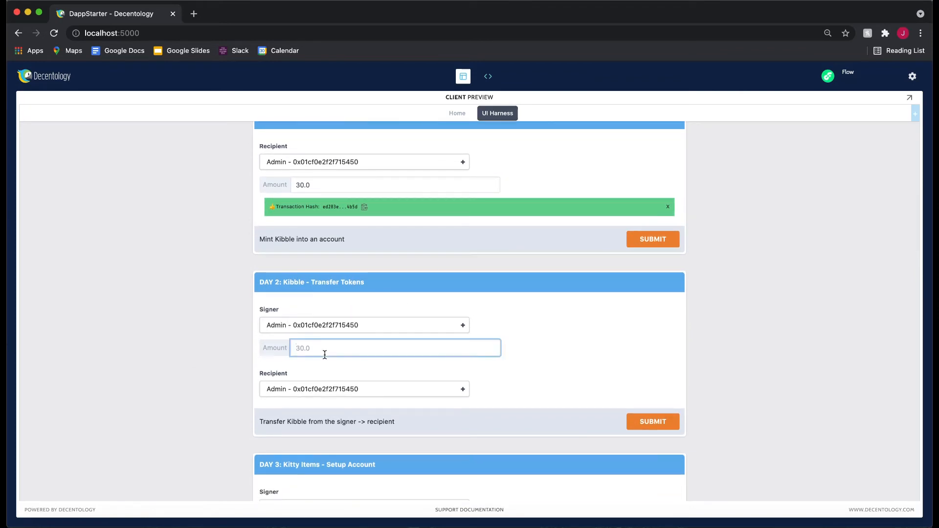
text(10.0)
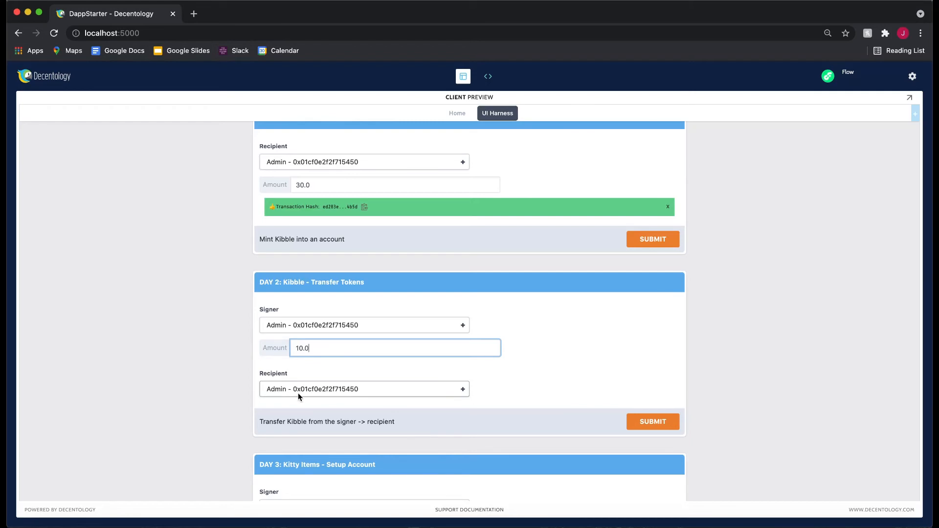
click(362, 388)
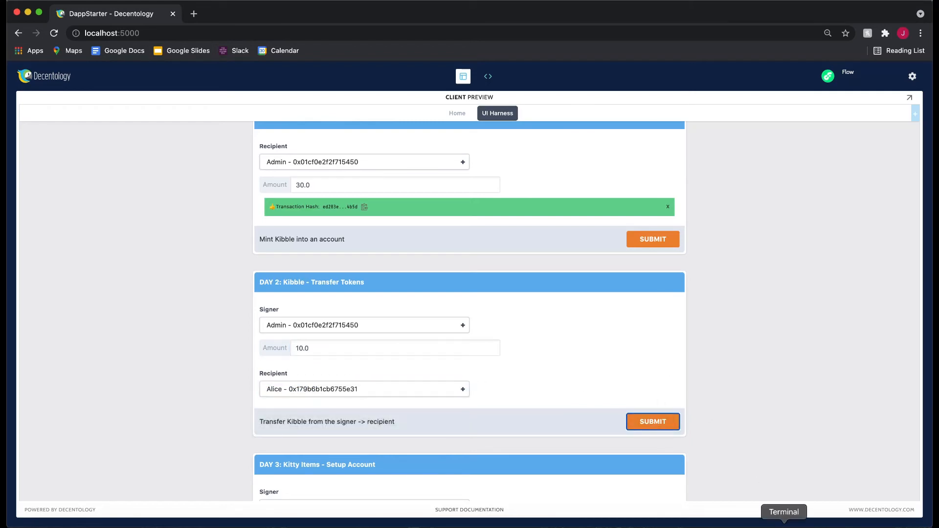
click(653, 421)
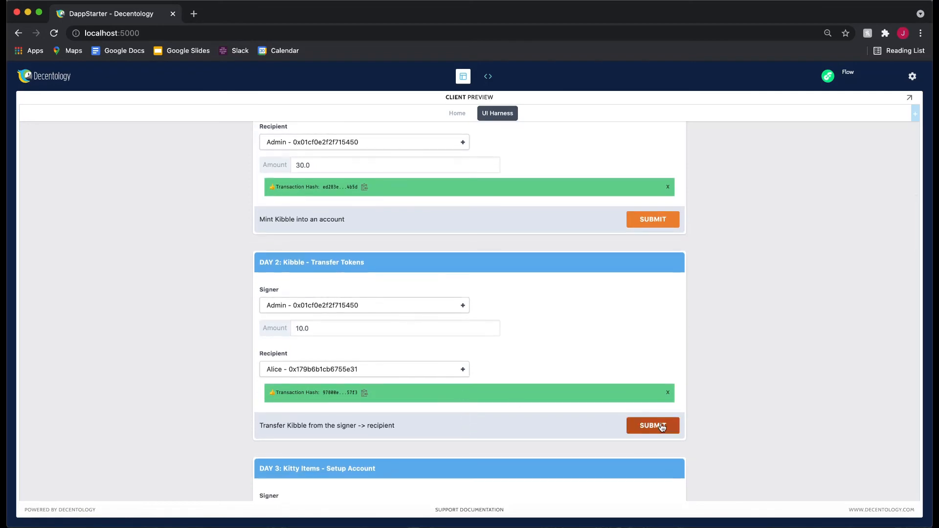
click(652, 425)
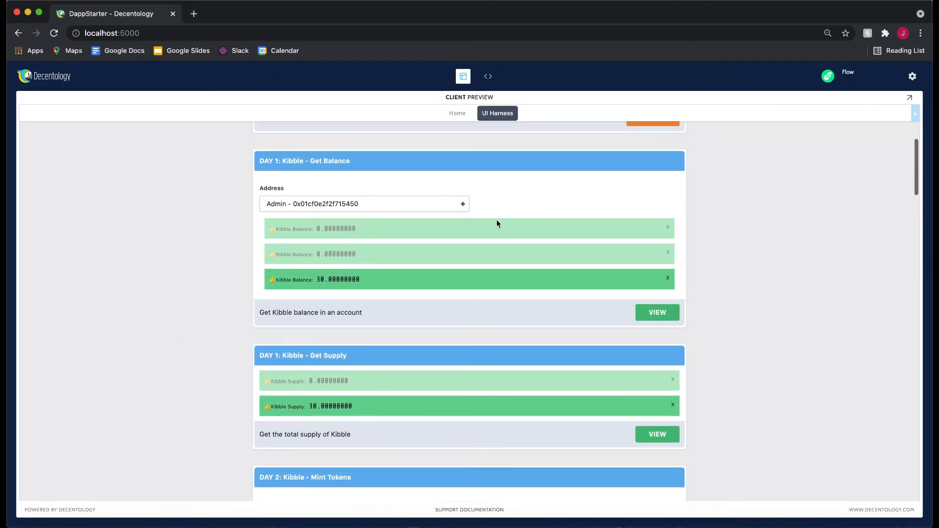
View the total Kibble supply again, still 30.00000000 after the transfer
click(657, 312)
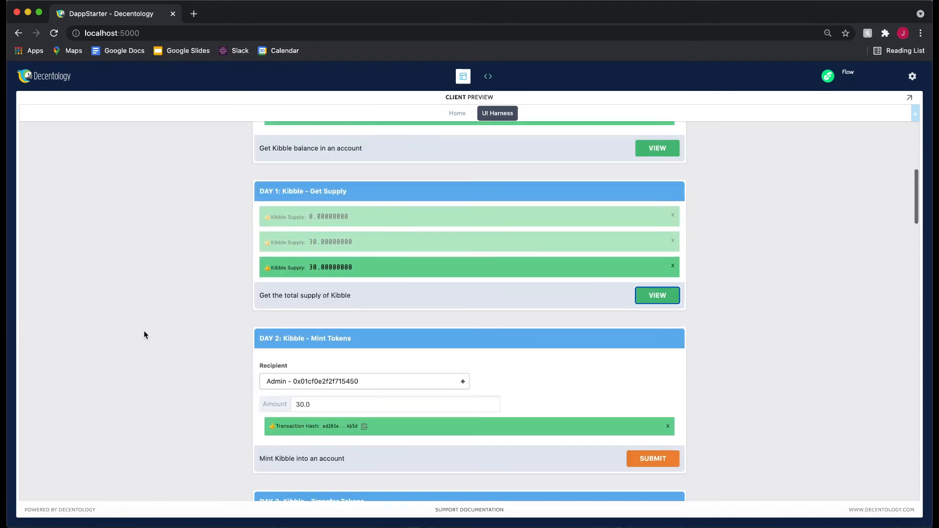
scroll(down, 3)
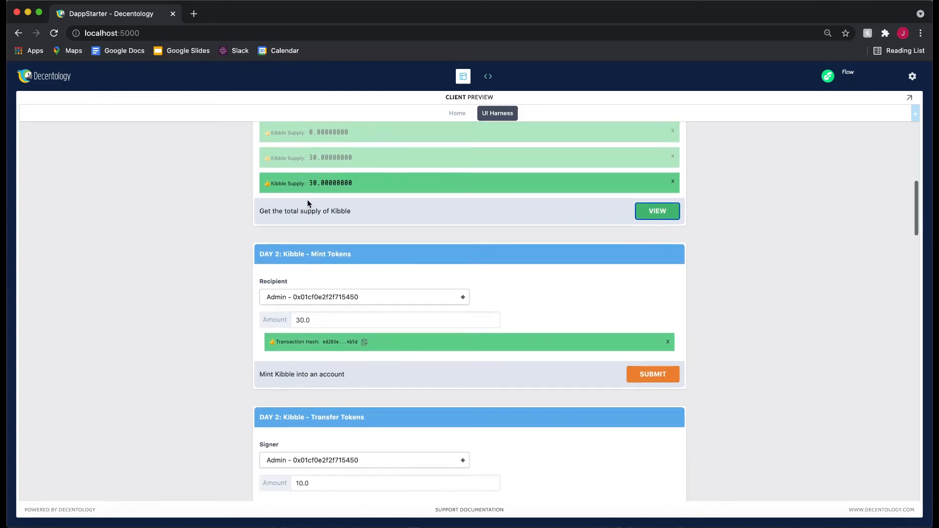
scroll(down, 3)
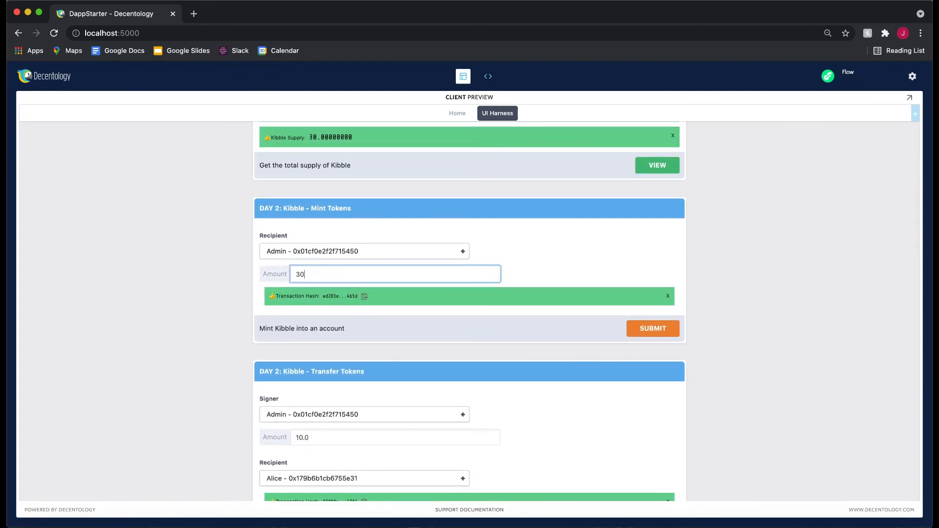
mouse_move(217, 305)
text(.)
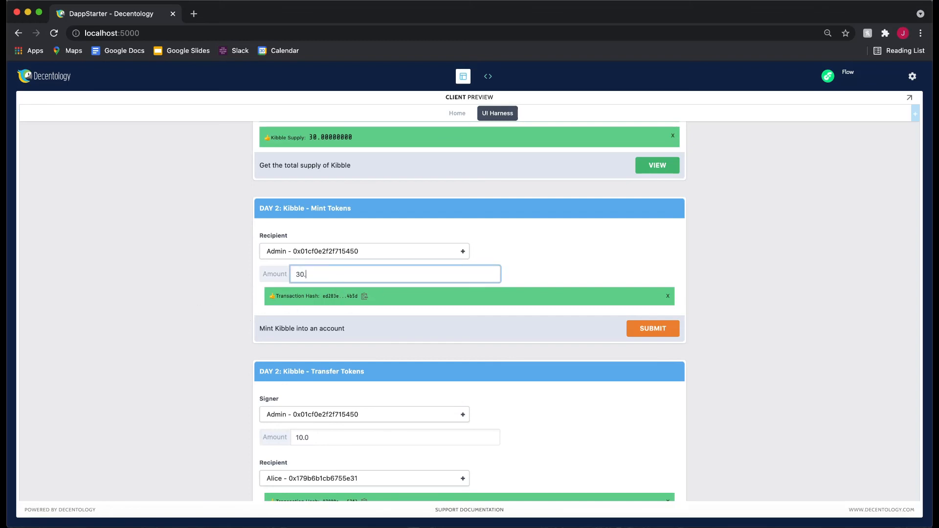
Replace the mint amount 30 with 17 in the Mint Tokens Amount field
key(Backspace)
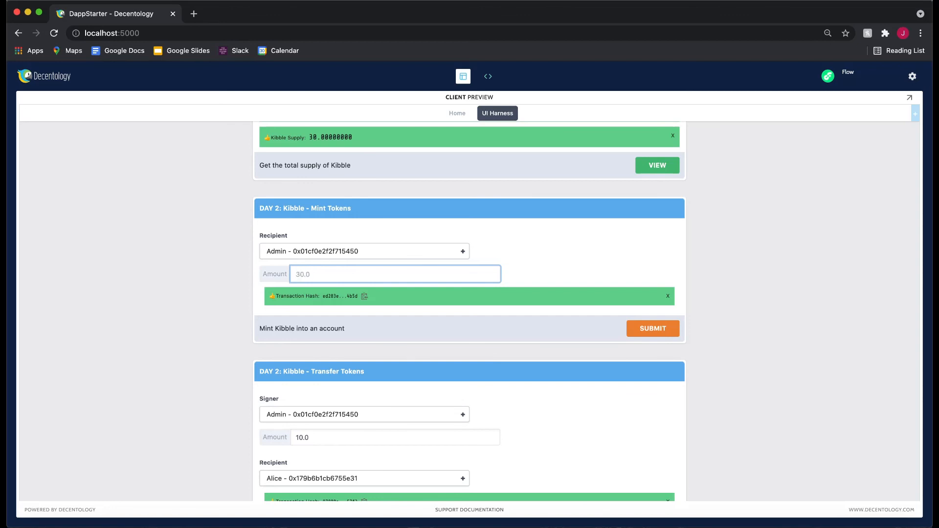
text(17.0)
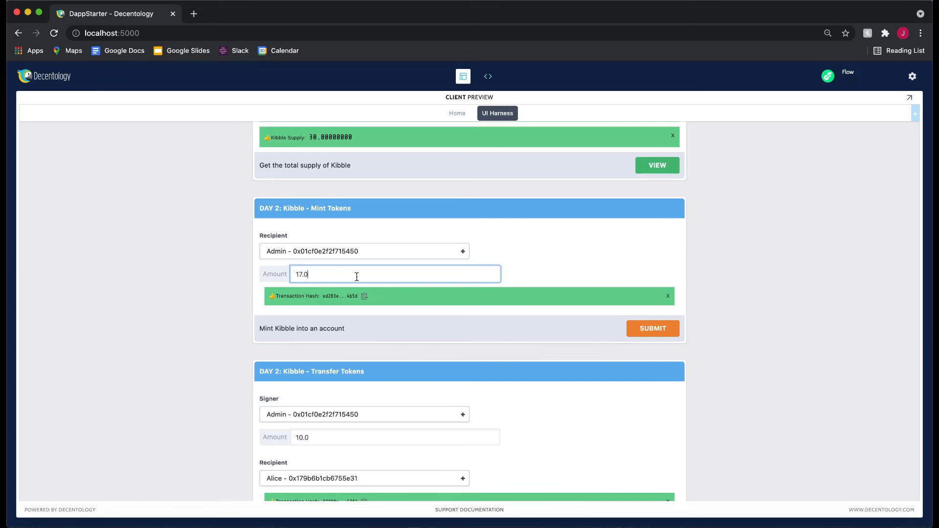
key(Backspace)
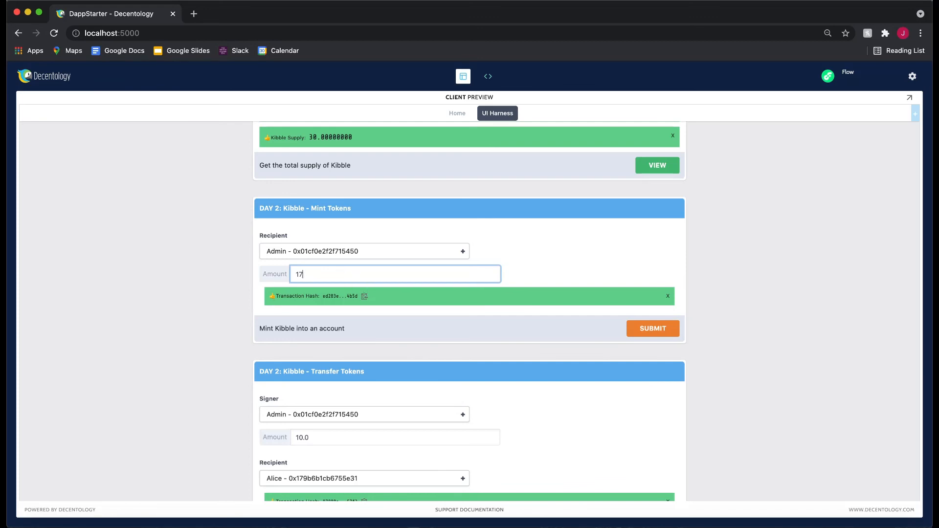